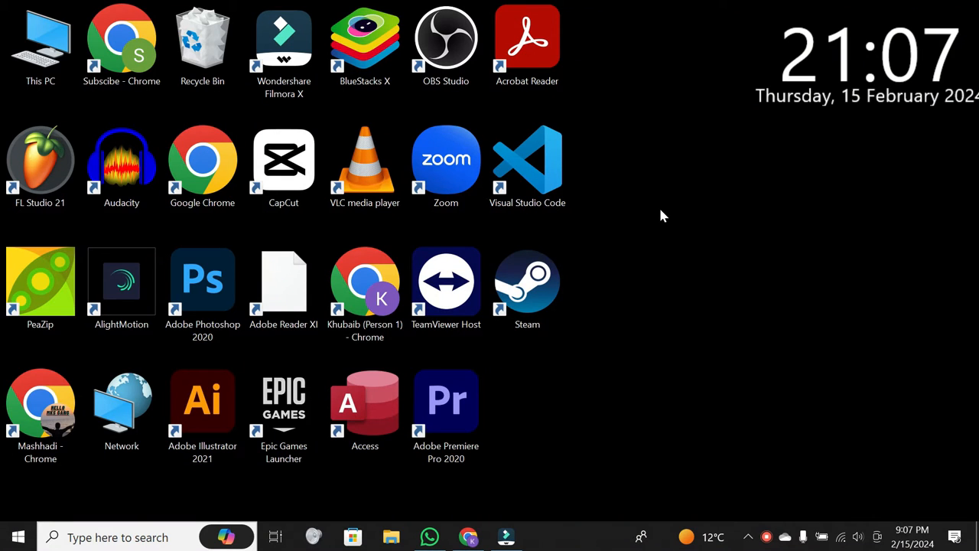
mouse_move(512, 354)
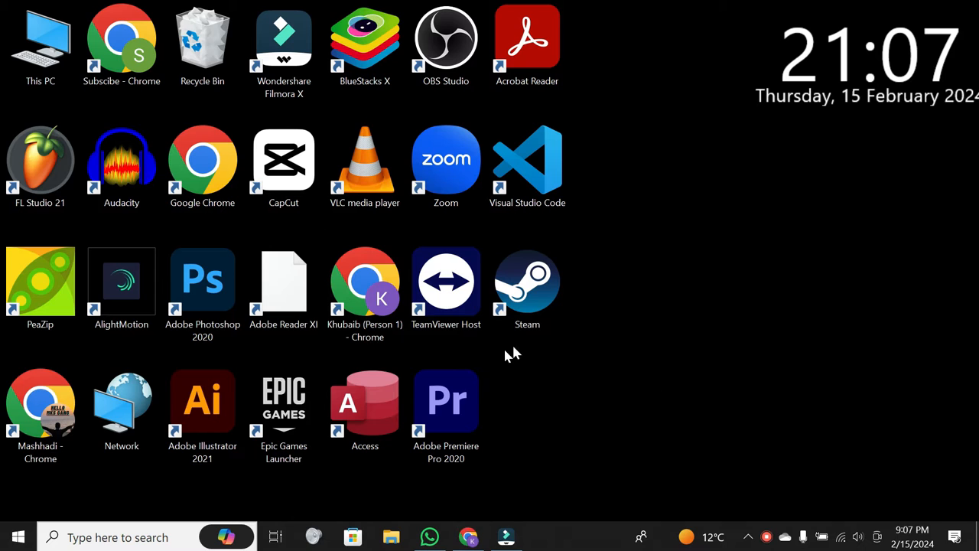
mouse_move(519, 486)
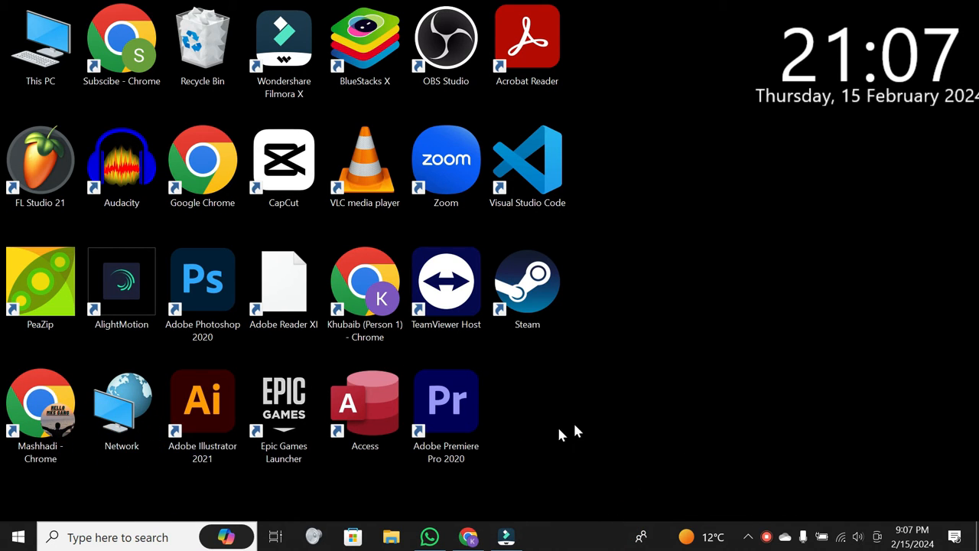
mouse_move(501, 464)
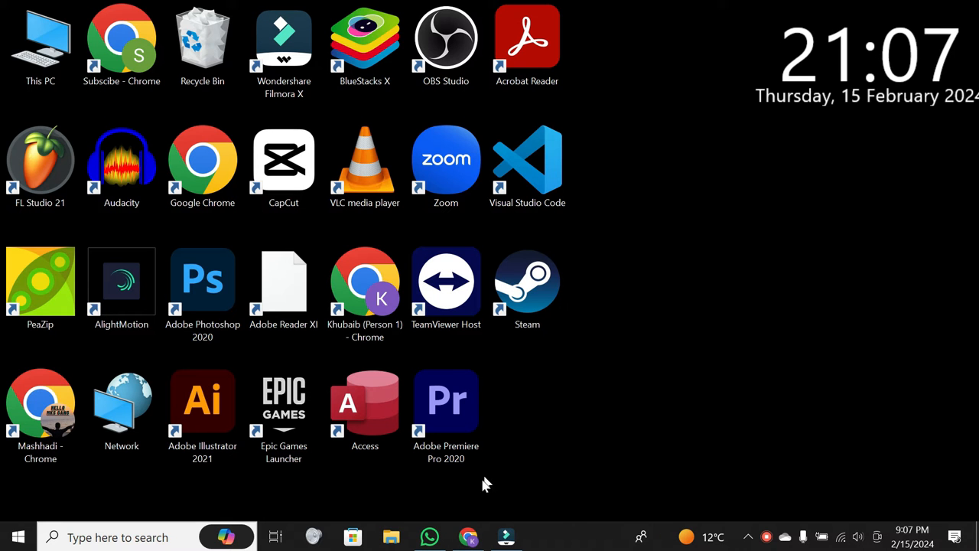
- Upload the lakeside portrait photo from Local Disk (D:) into the Canva resume's uploads
click(468, 536)
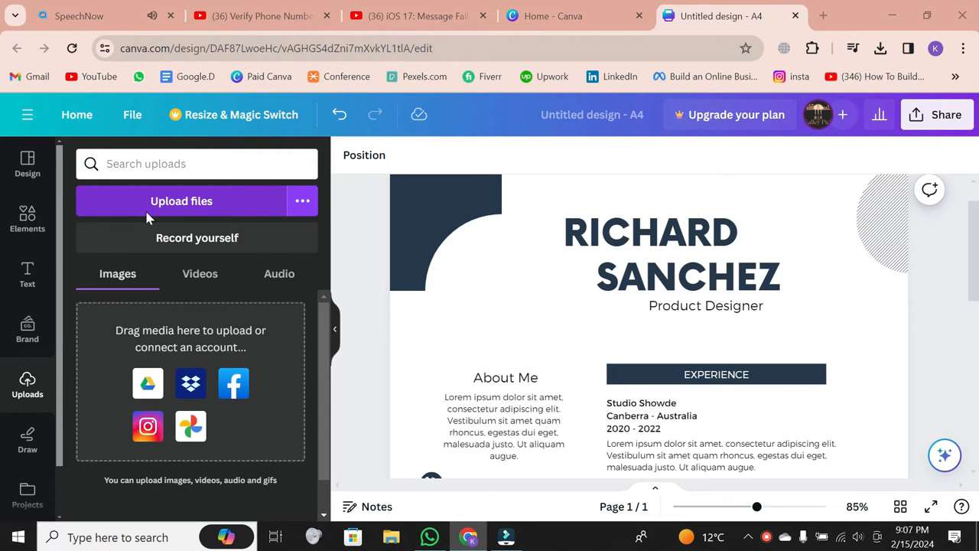
click(181, 201)
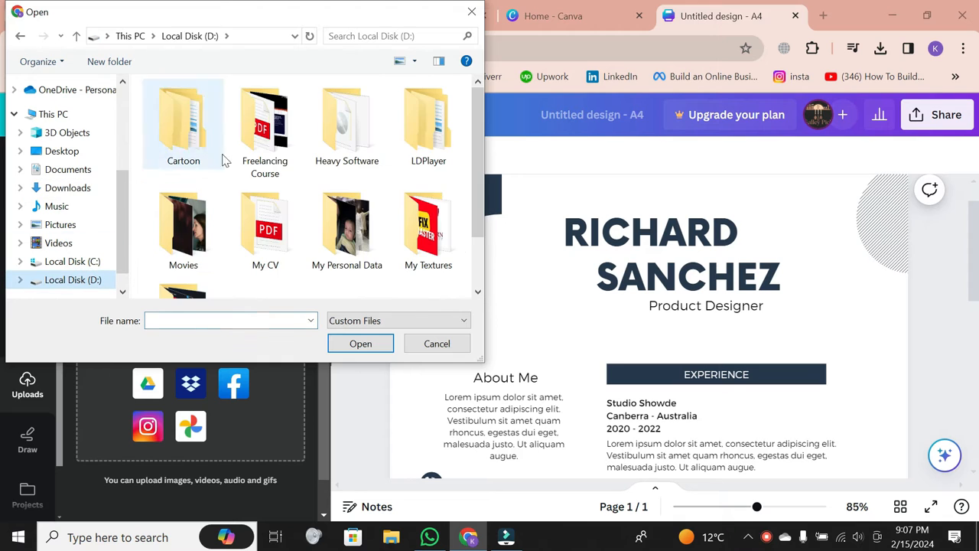
double_click(347, 222)
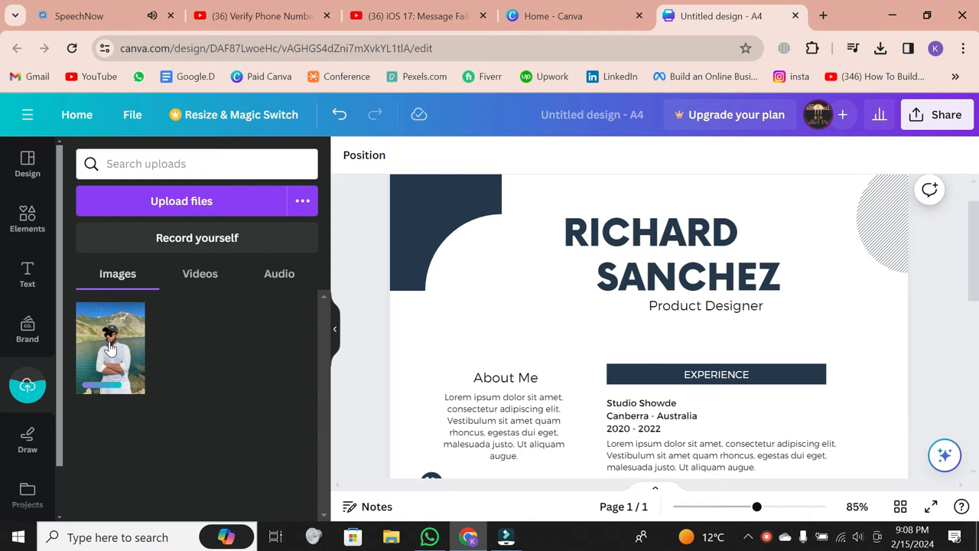
- Drag the uploaded lakeside portrait onto the resume's top-left header area
drag(110, 348, 355, 336)
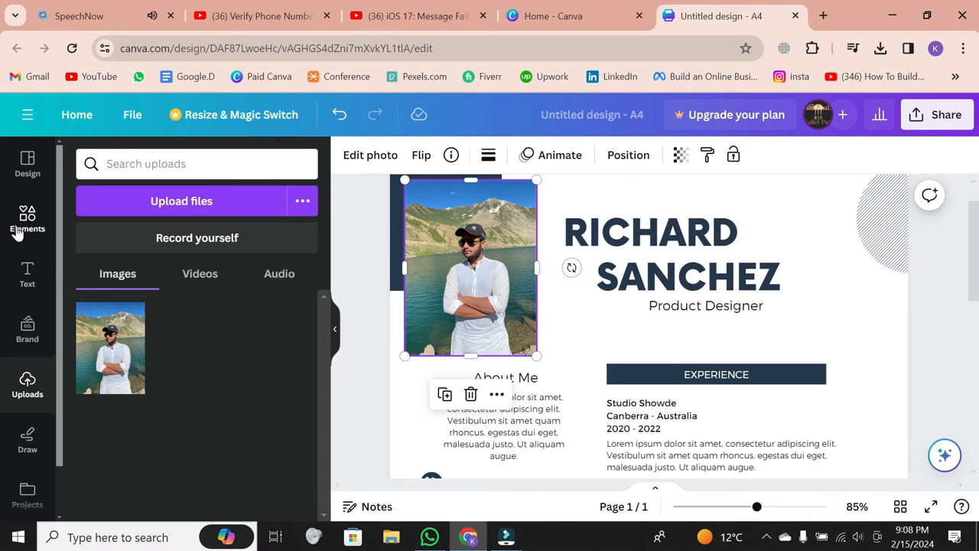
- Search Elements for 'frame' and add a circle frame to hold the portrait
text(frame)
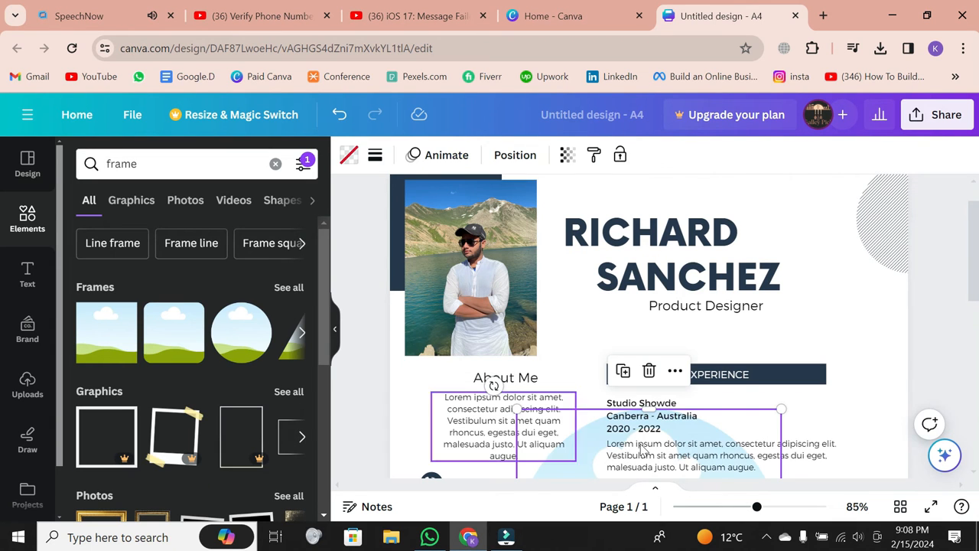
click(471, 266)
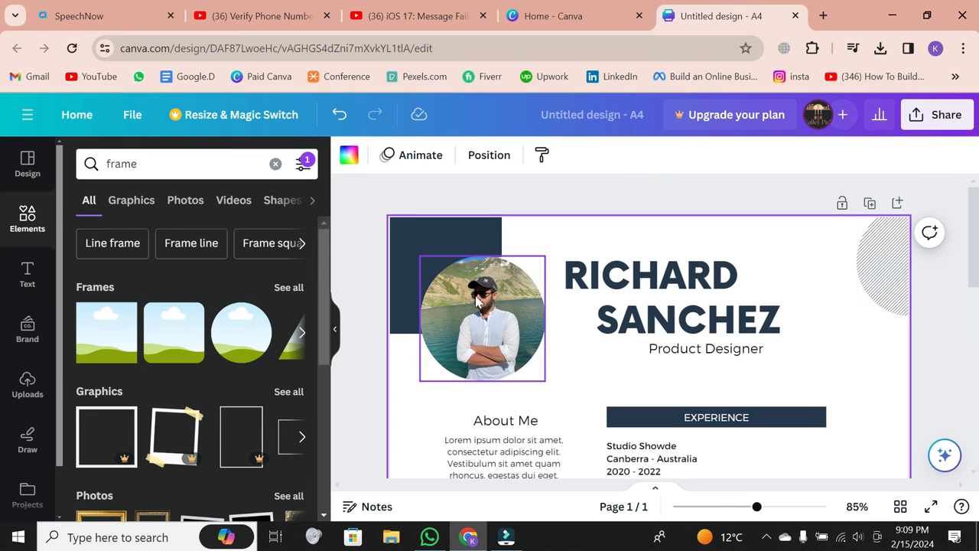
click(482, 318)
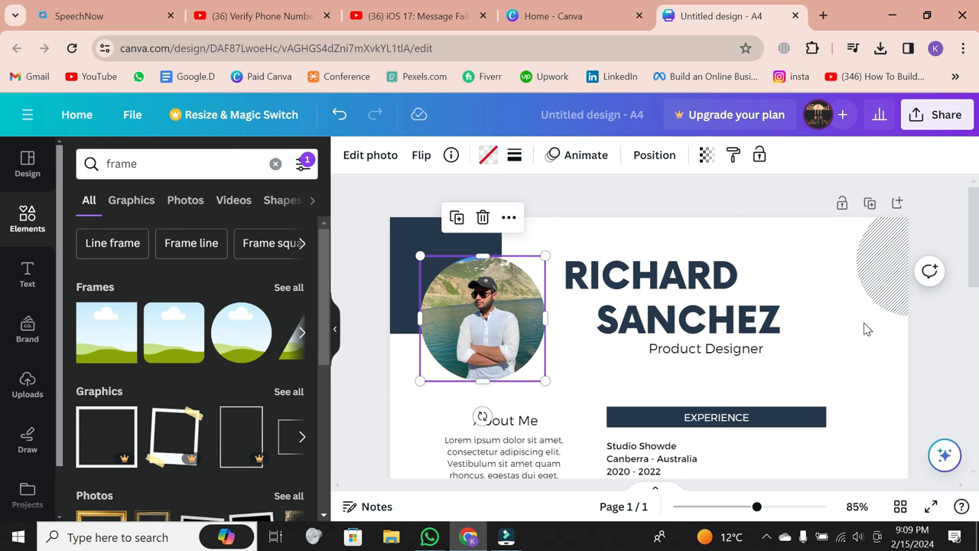
mouse_move(852, 272)
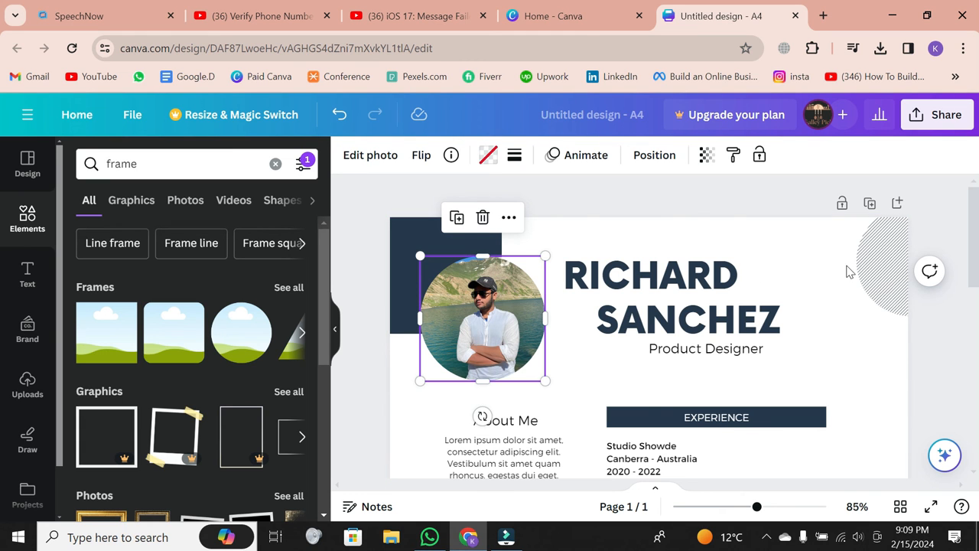
scroll(down, 3)
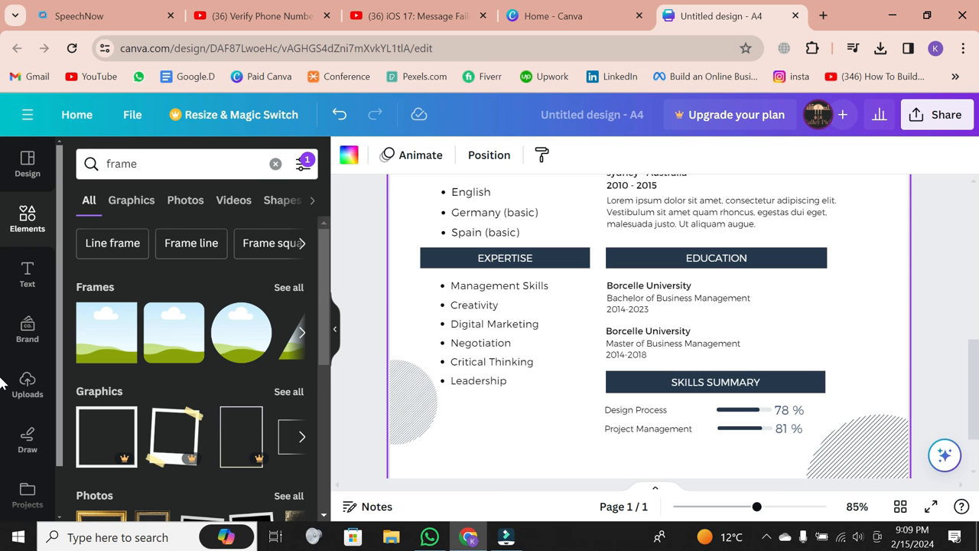